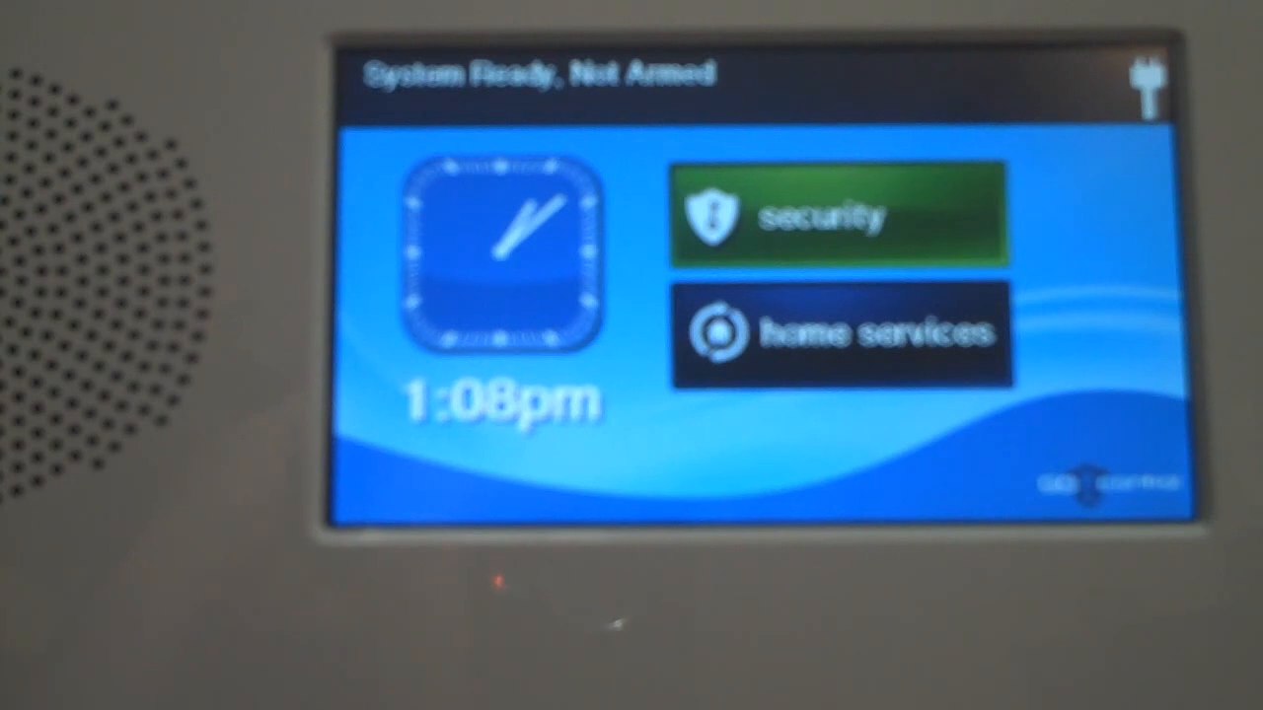
- Enter the Security section and bring up the system Toolbox from its menu
click(501, 252)
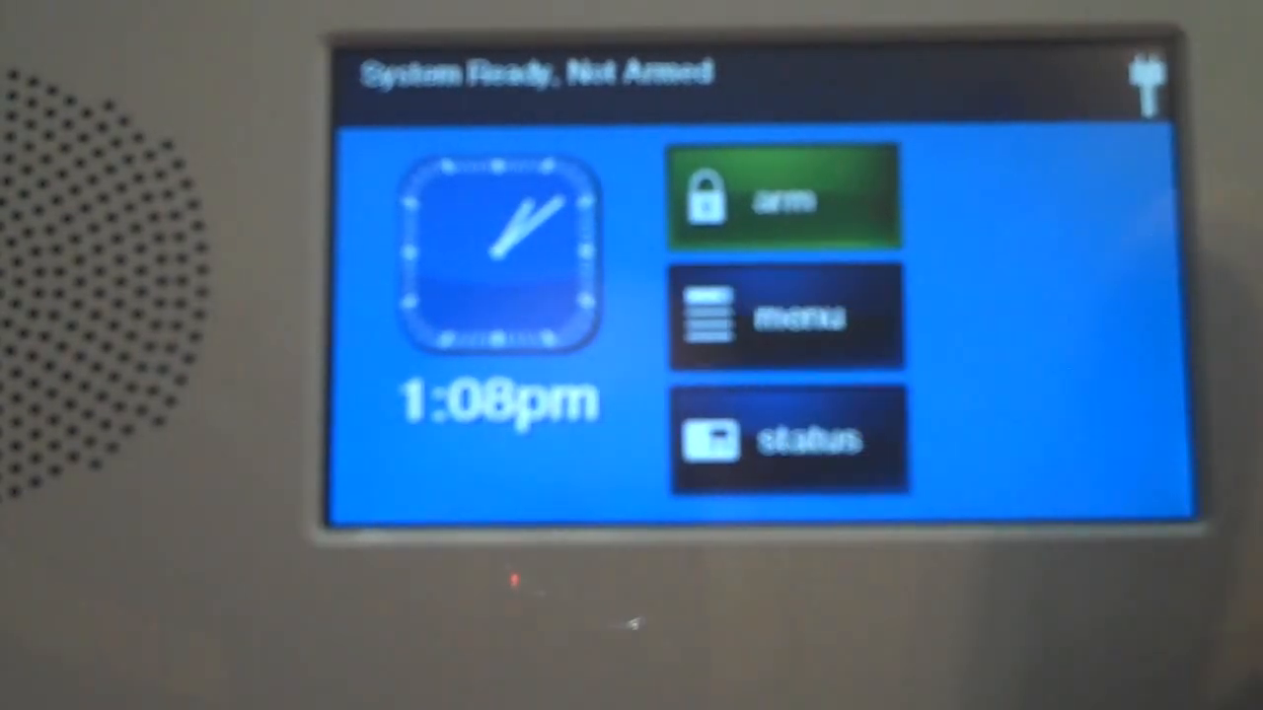
click(785, 315)
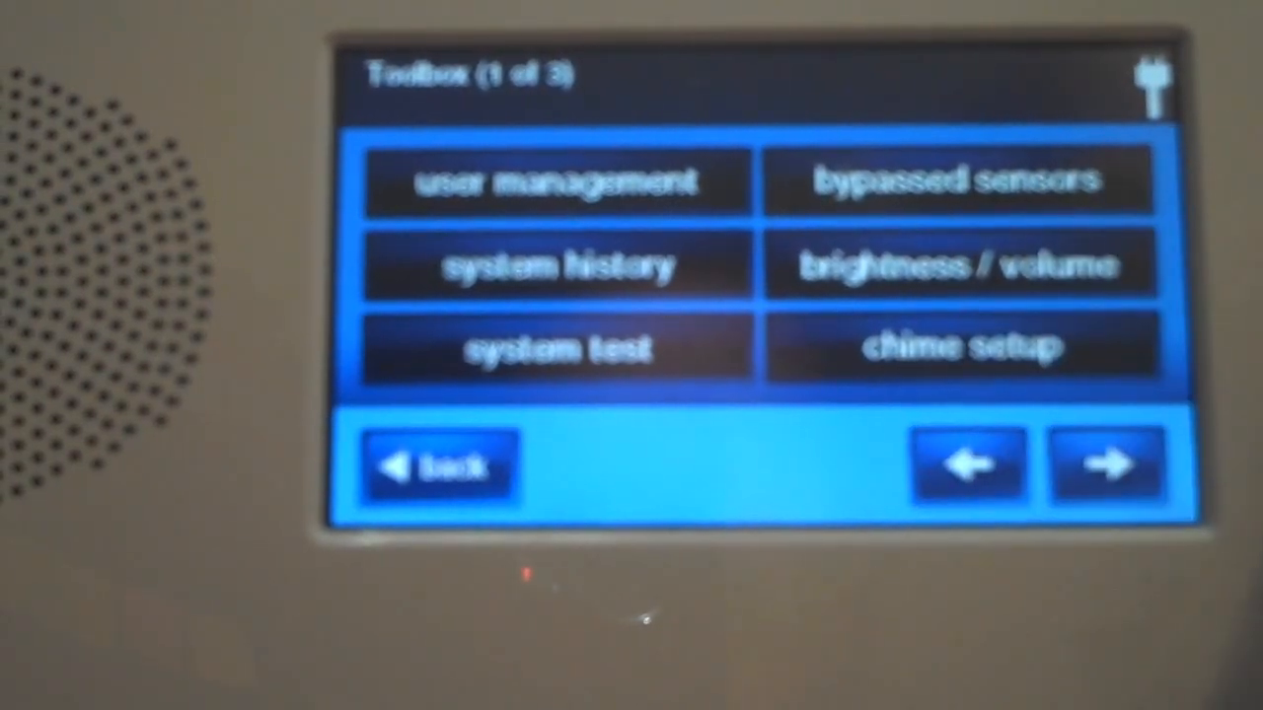
- Go into User Management and select User 1 (master) to change its code
click(556, 181)
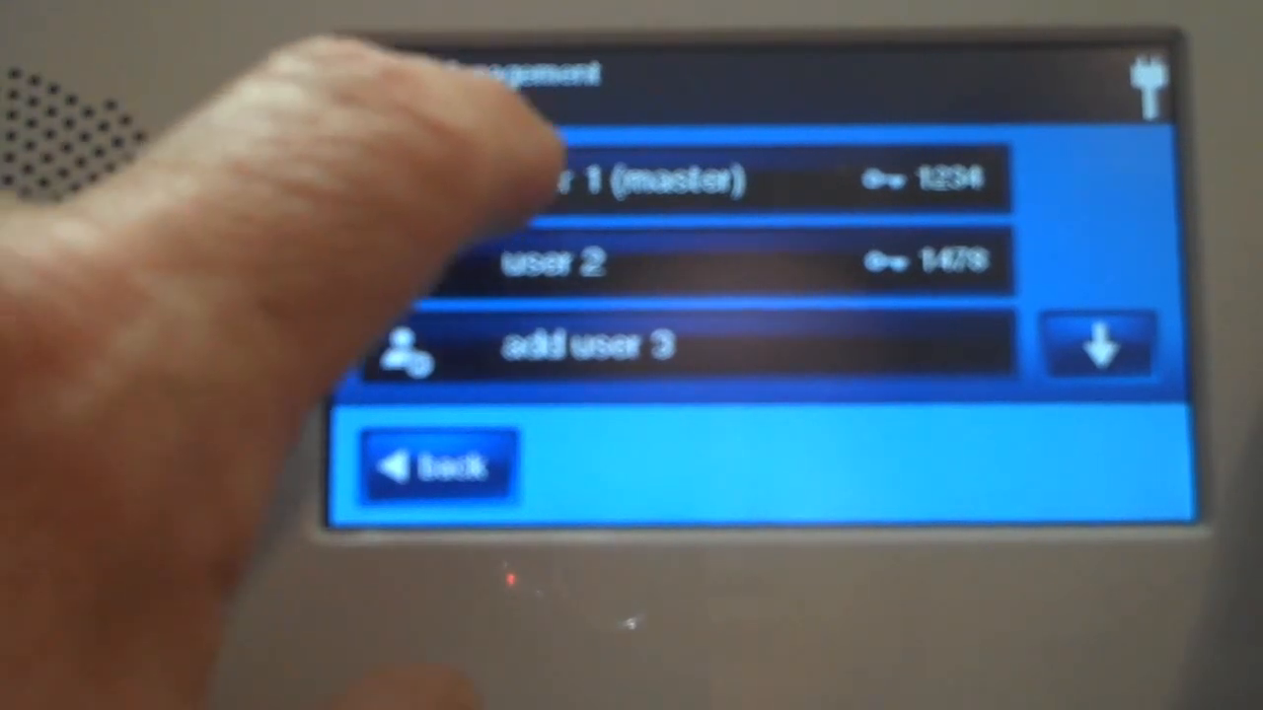
click(641, 177)
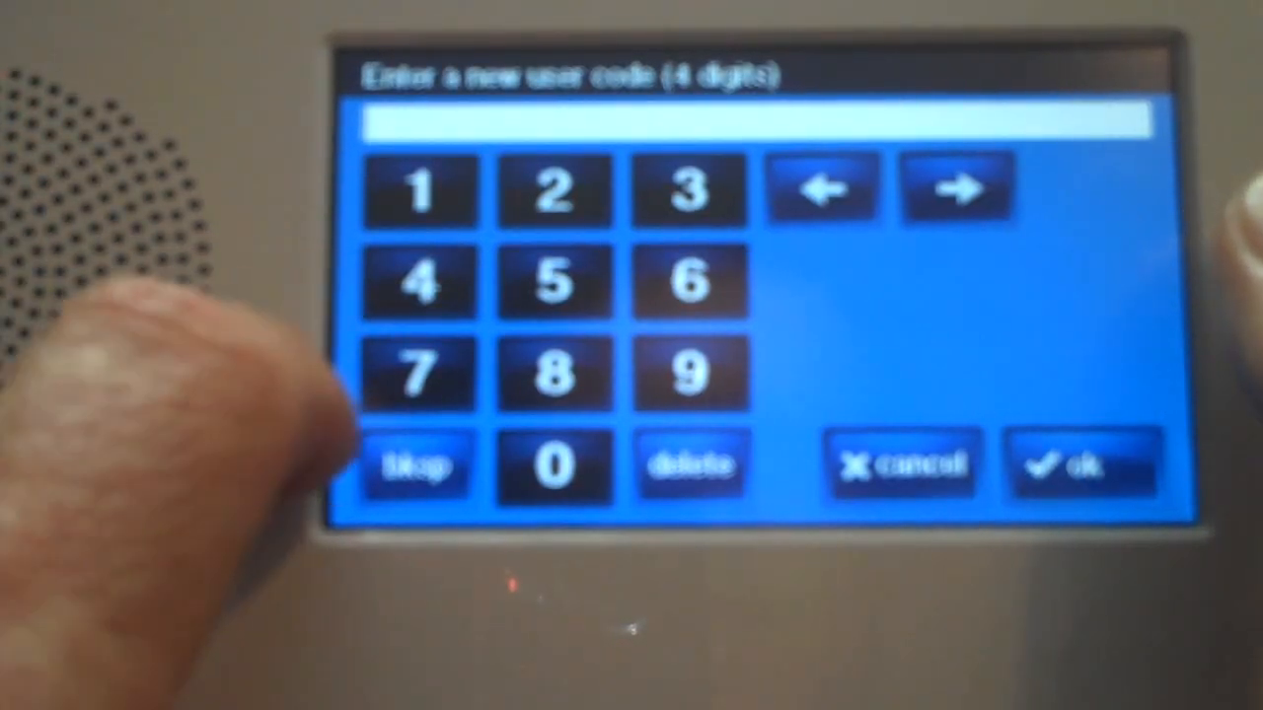
click(418, 187)
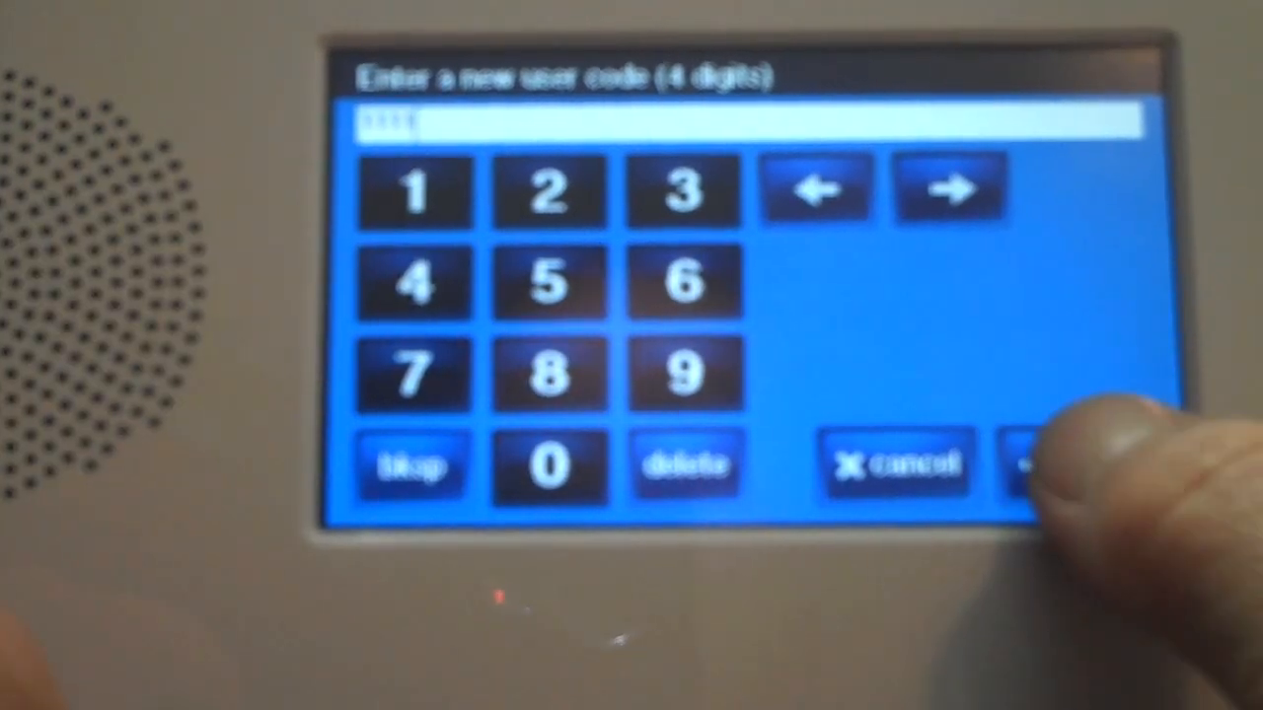
click(1045, 463)
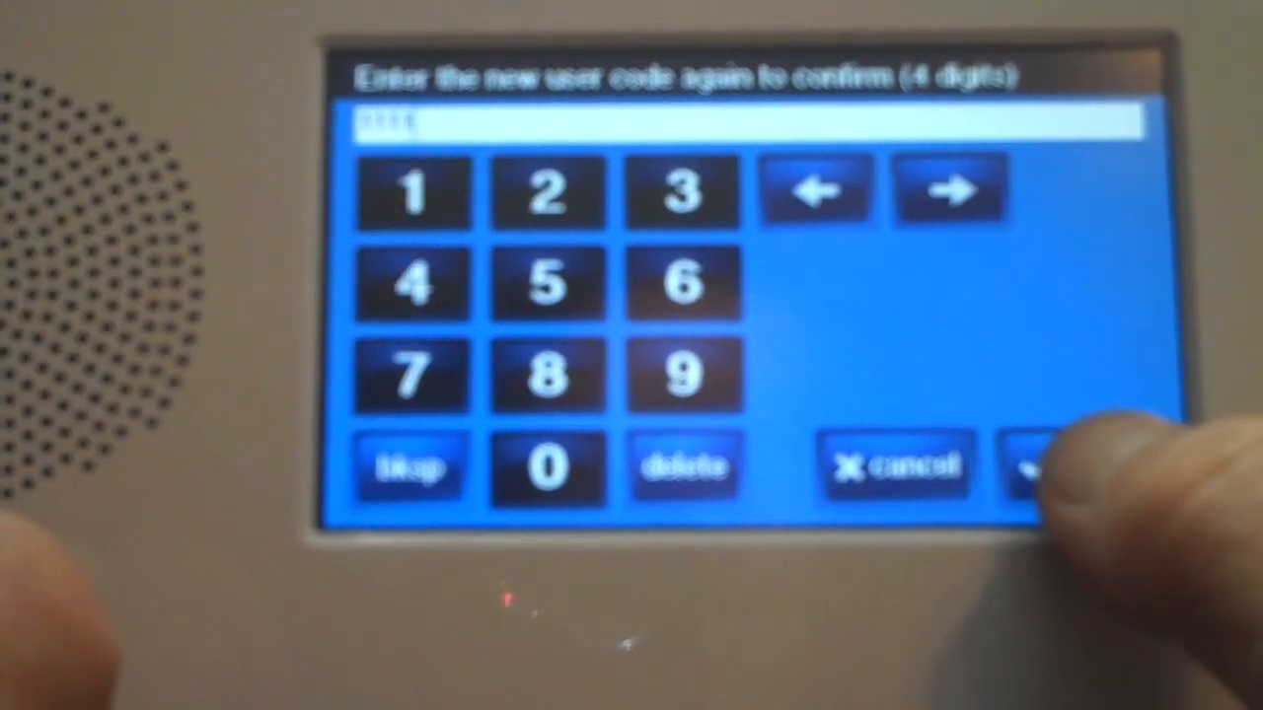
click(1036, 464)
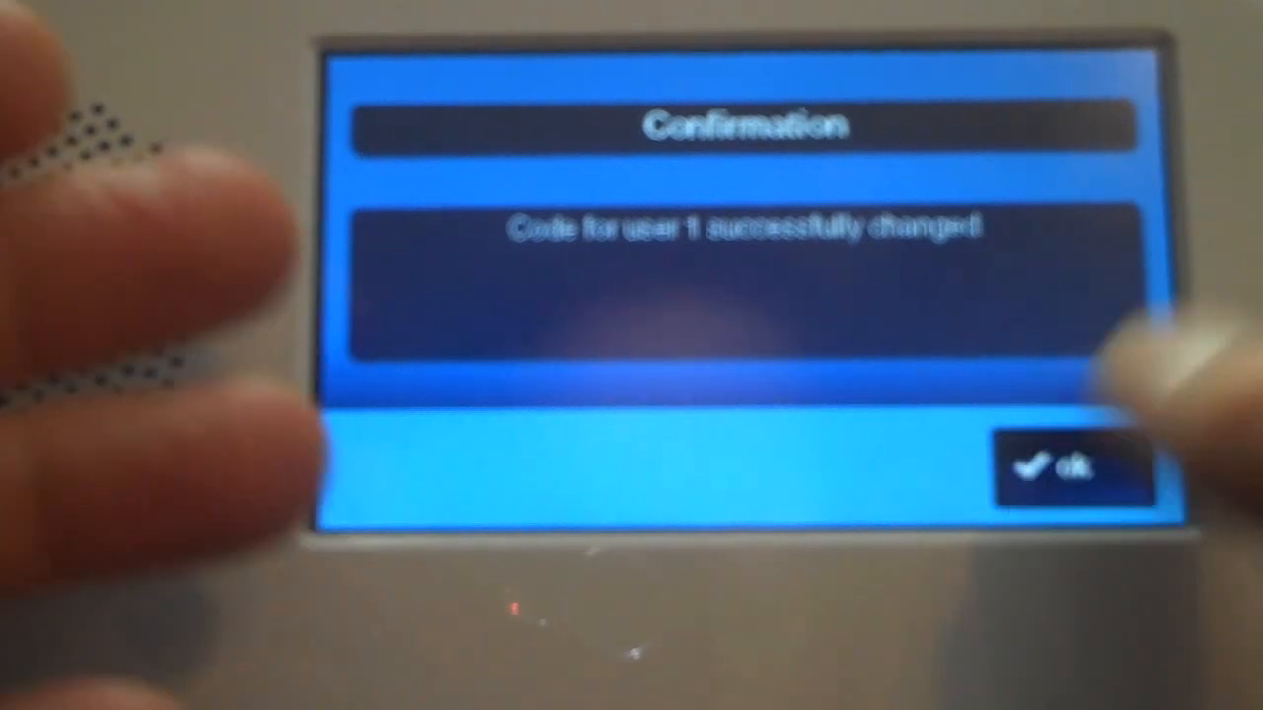
click(1075, 470)
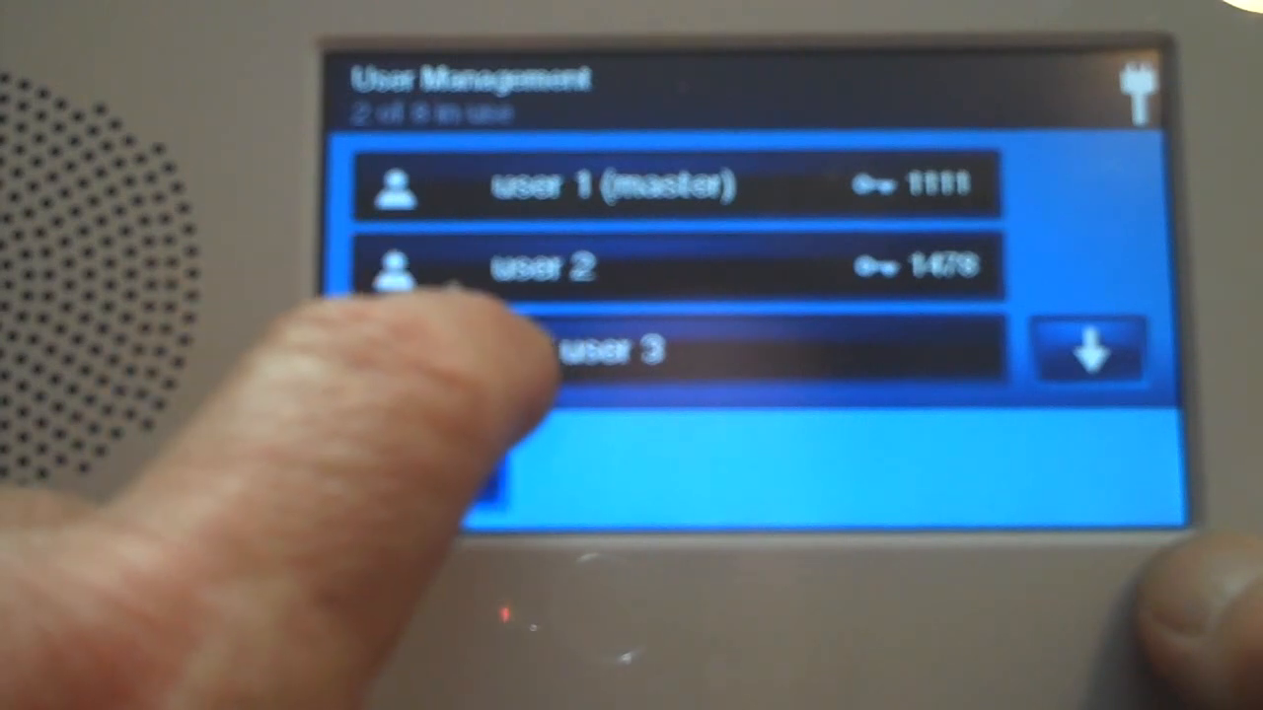
click(612, 351)
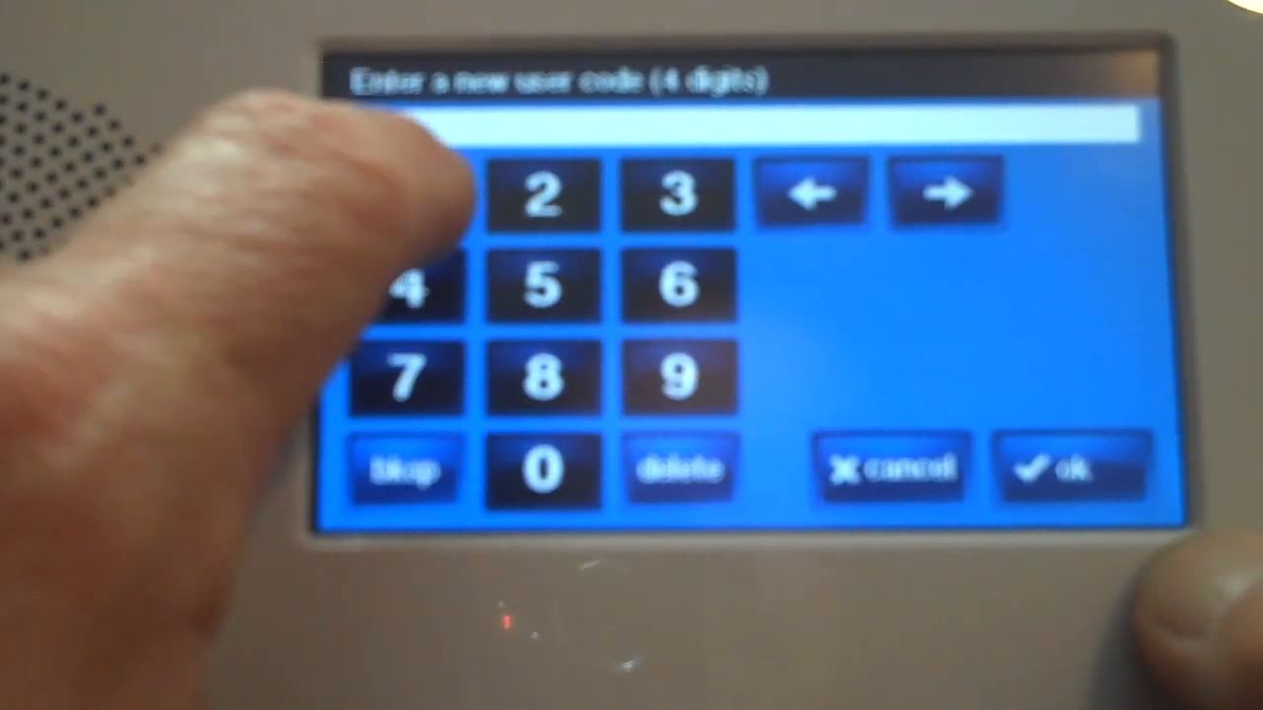
click(407, 193)
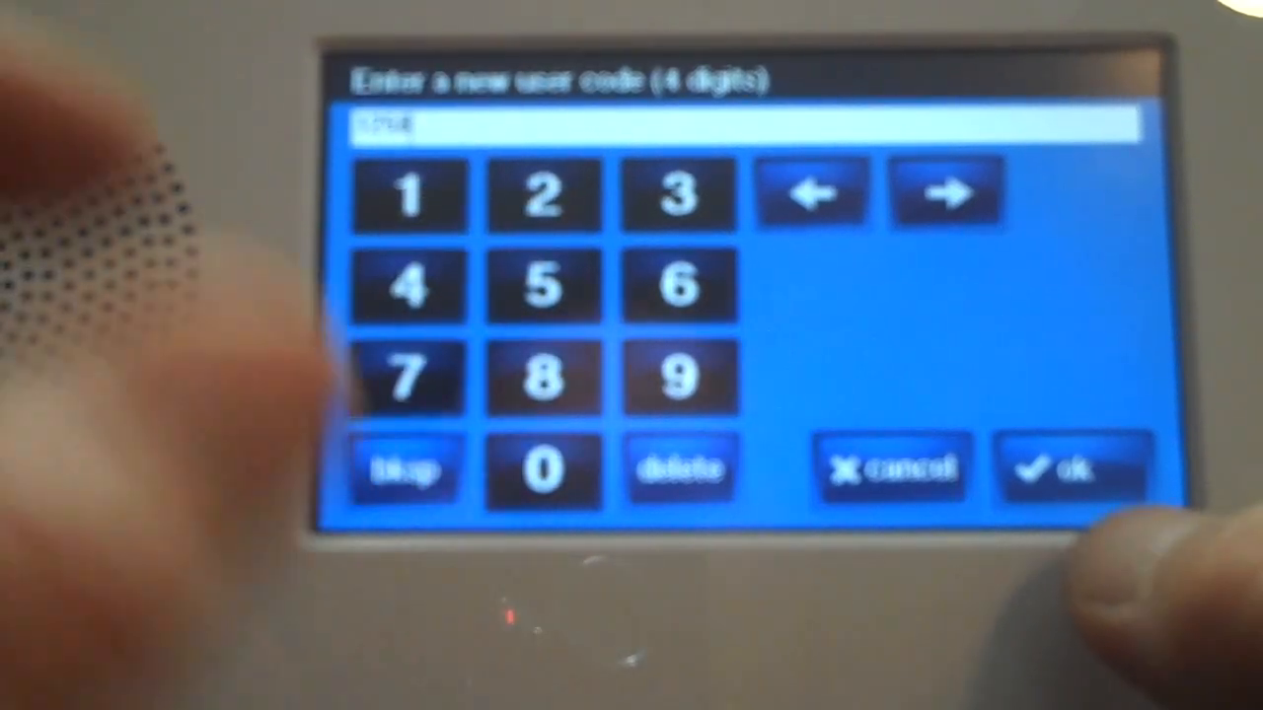
click(1069, 466)
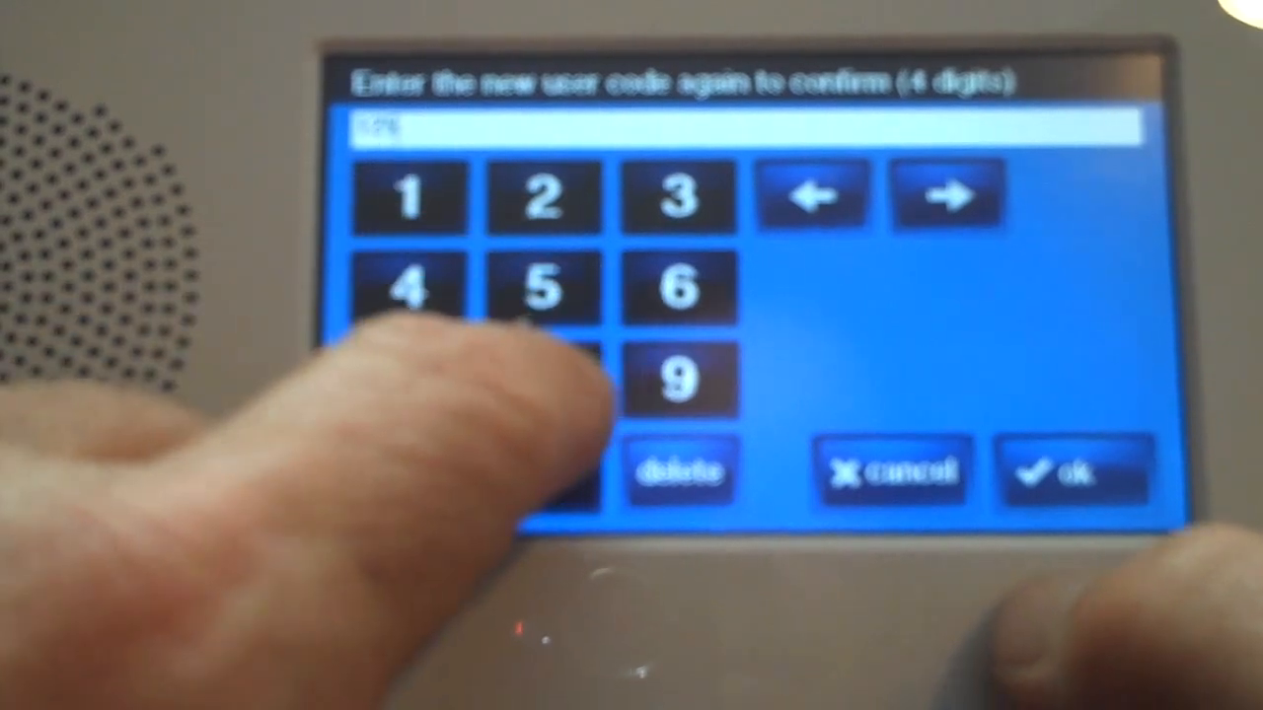
click(1069, 469)
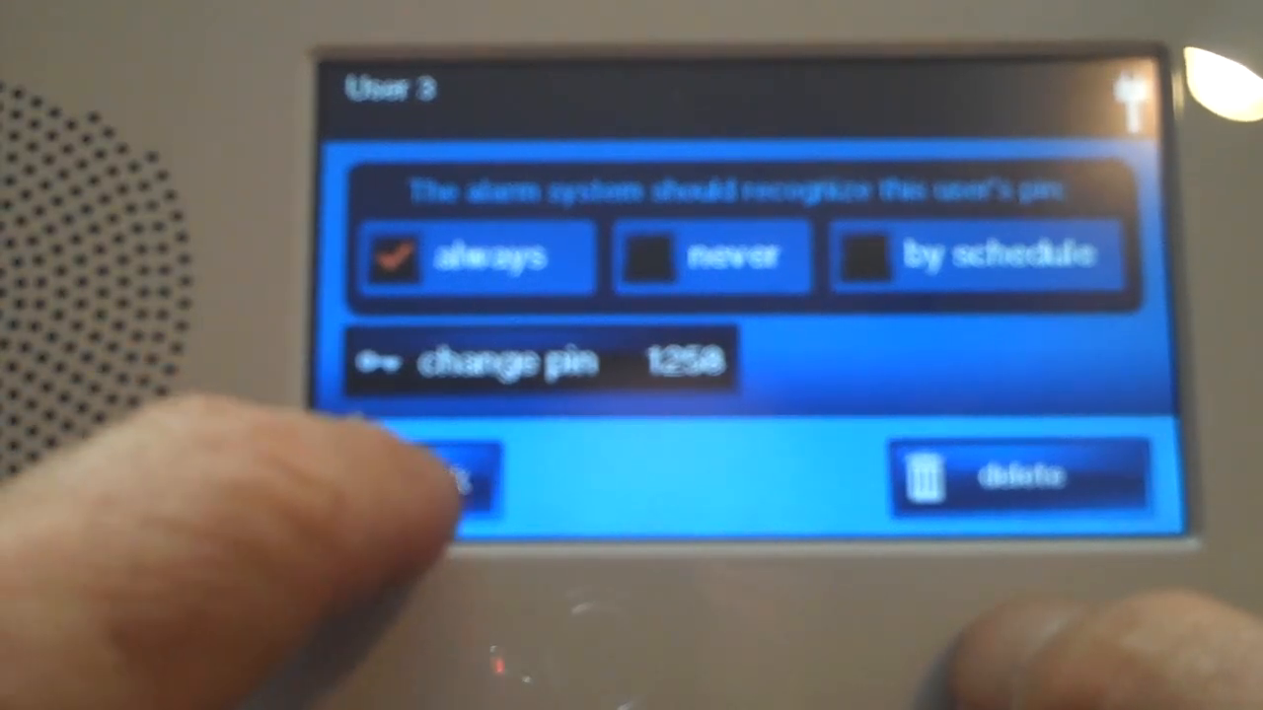
- Return to the user list and select Add User 8 (duress) to bring up the duress prompt
click(434, 479)
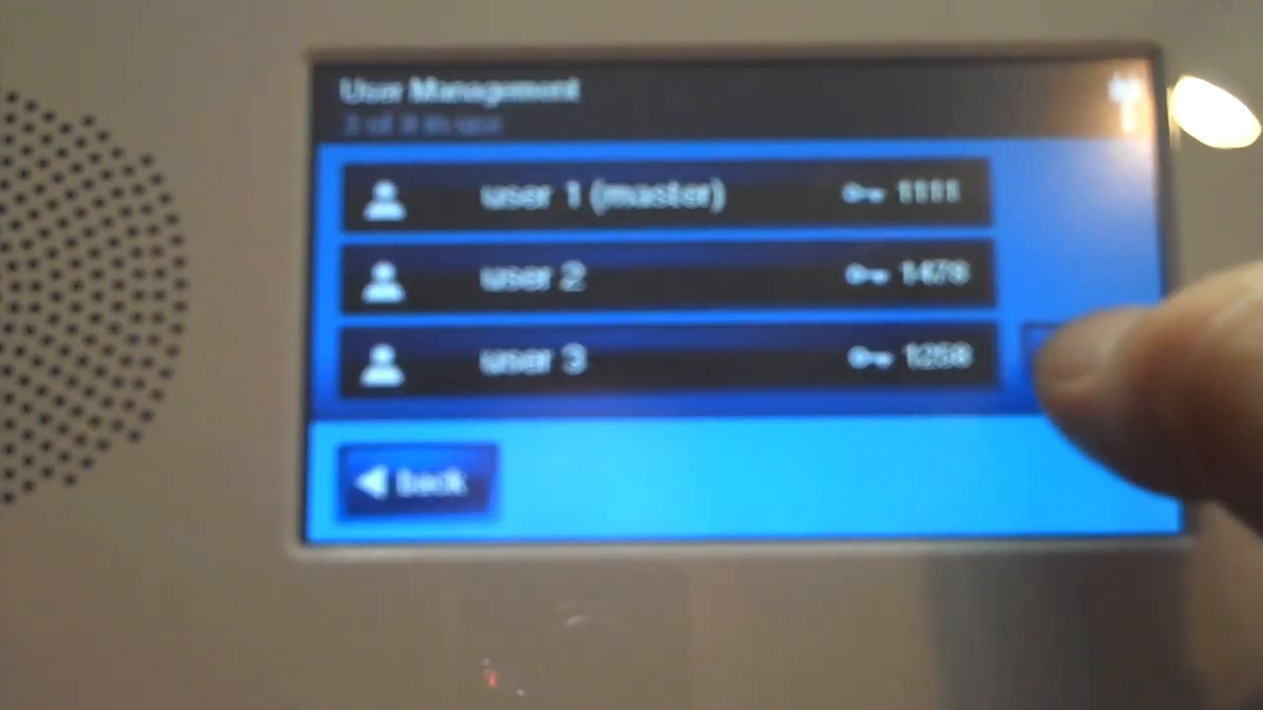
scroll(down, 3)
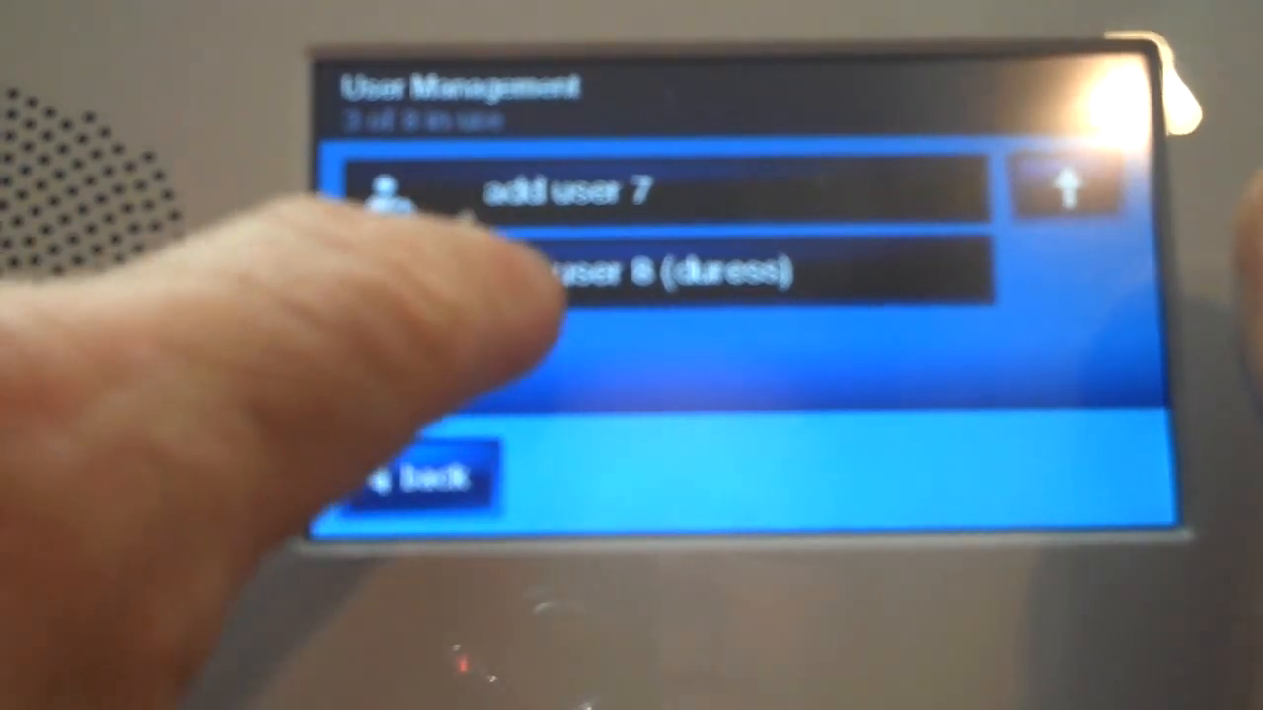
click(670, 272)
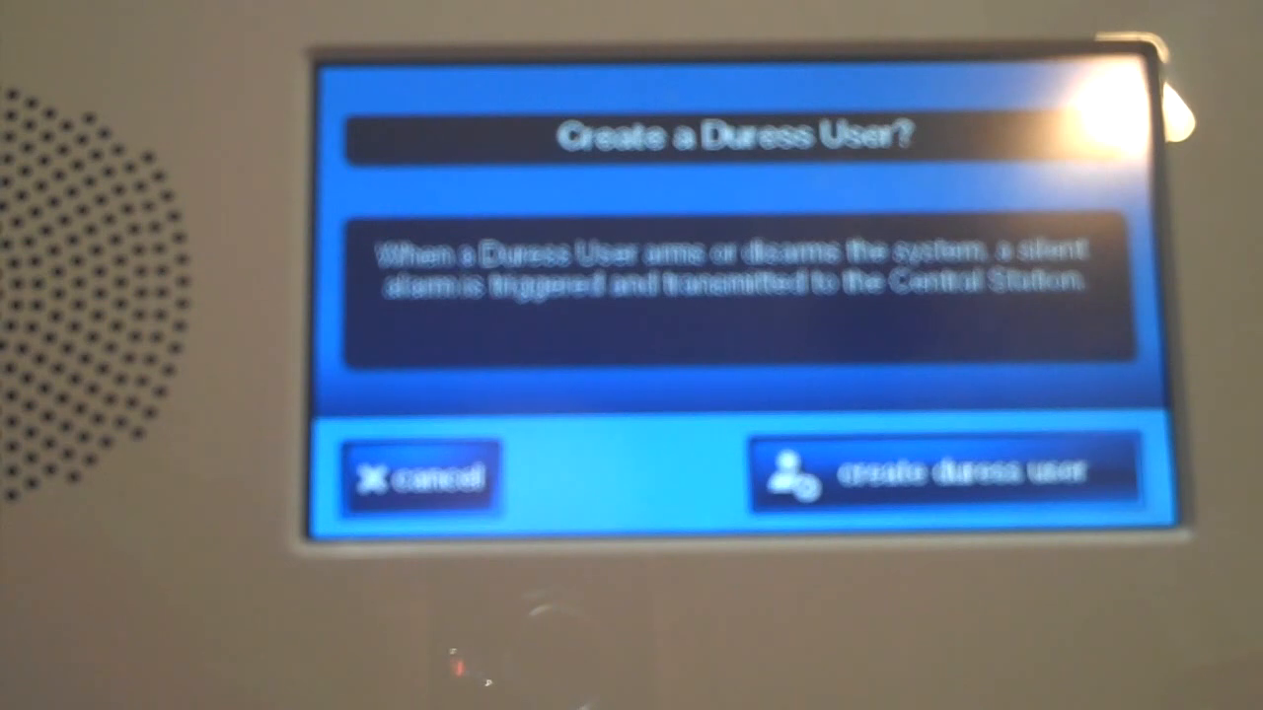
- Cancel the Create a Duress User prompt and go back to the Toolbox
click(938, 473)
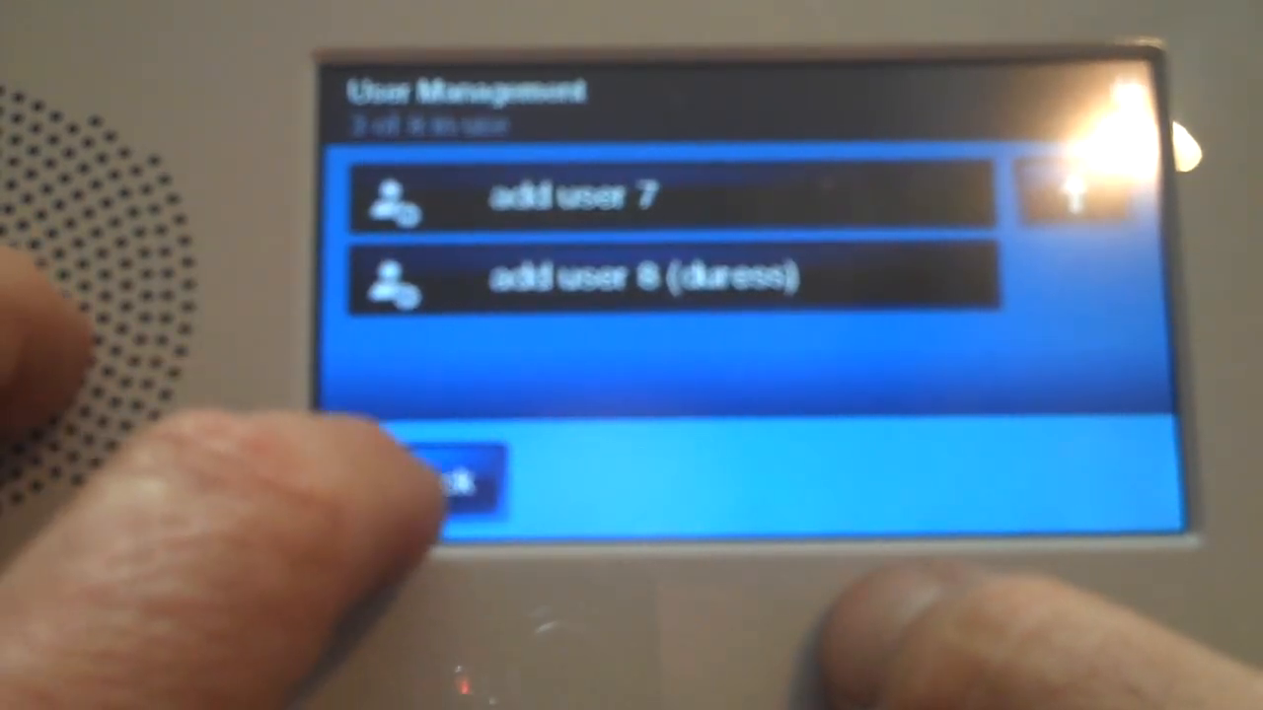
click(454, 479)
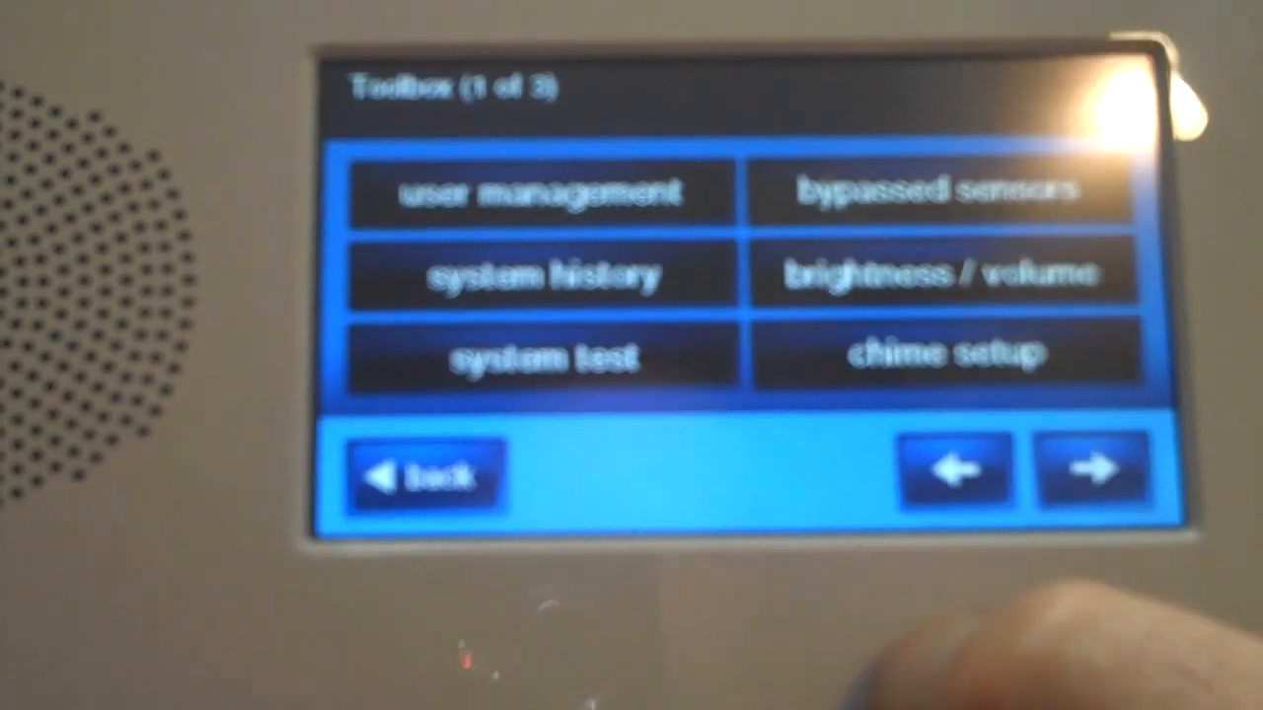